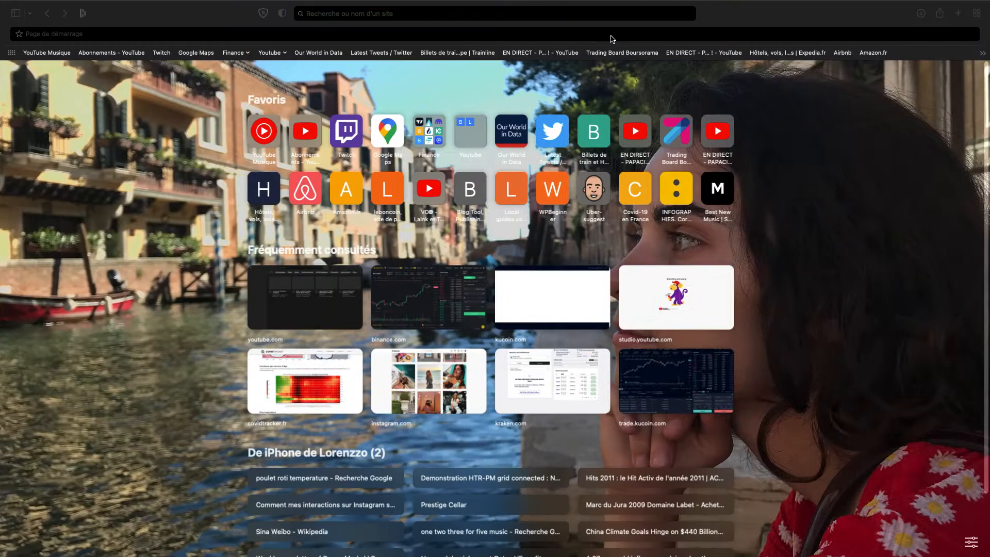
# - Search Google for 'msci switzerland' and open the MSCI Switzerland Index (USD) factsheet result
pyautogui.write('MSCI sw')
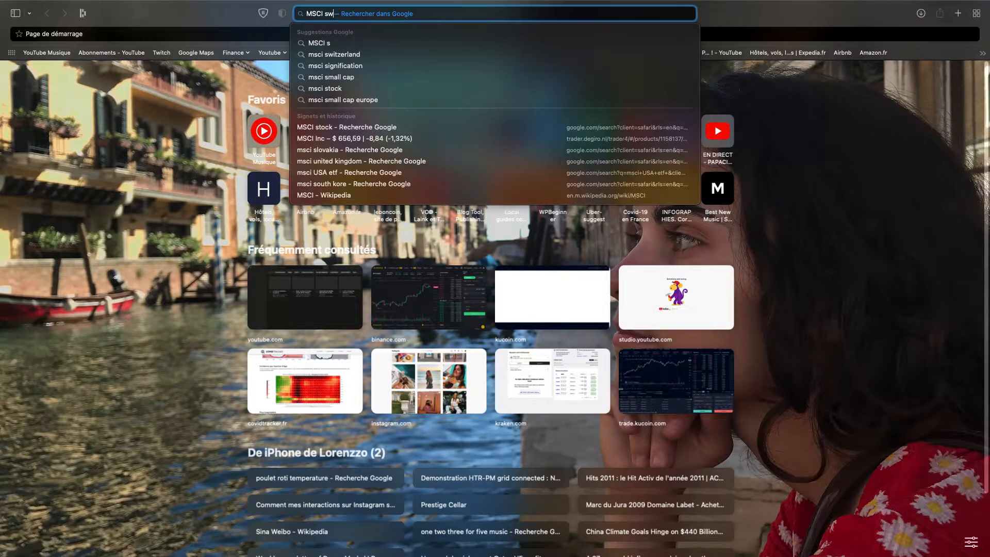
pyautogui.click(334, 54)
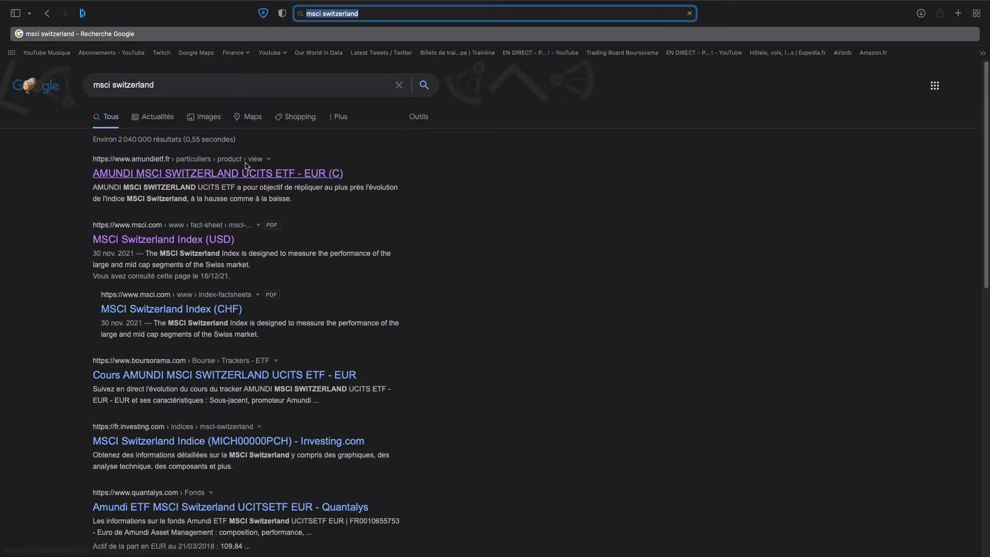
pyautogui.click(162, 239)
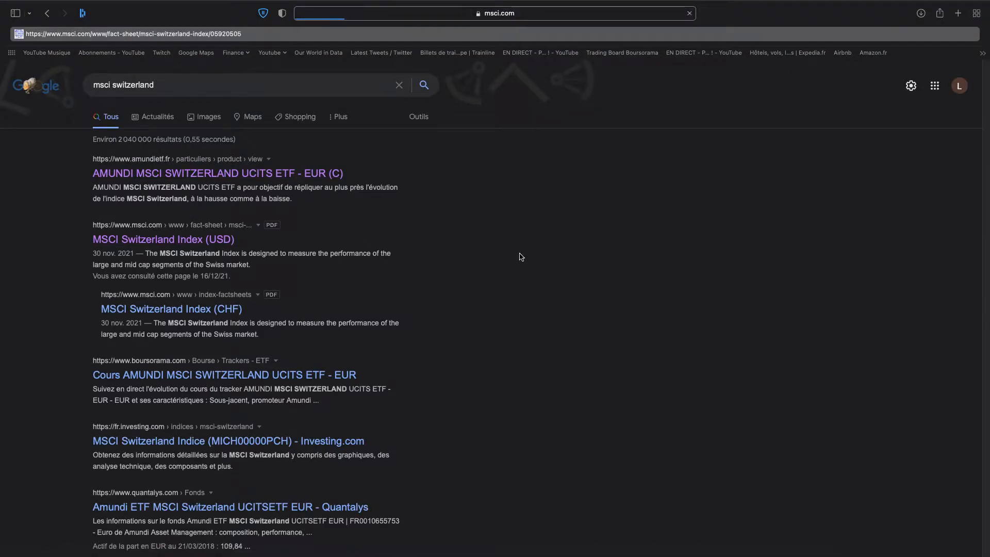
# - Browse the factsheet PDF through performance, top ten constituents and sector weights
pyautogui.click(162, 238)
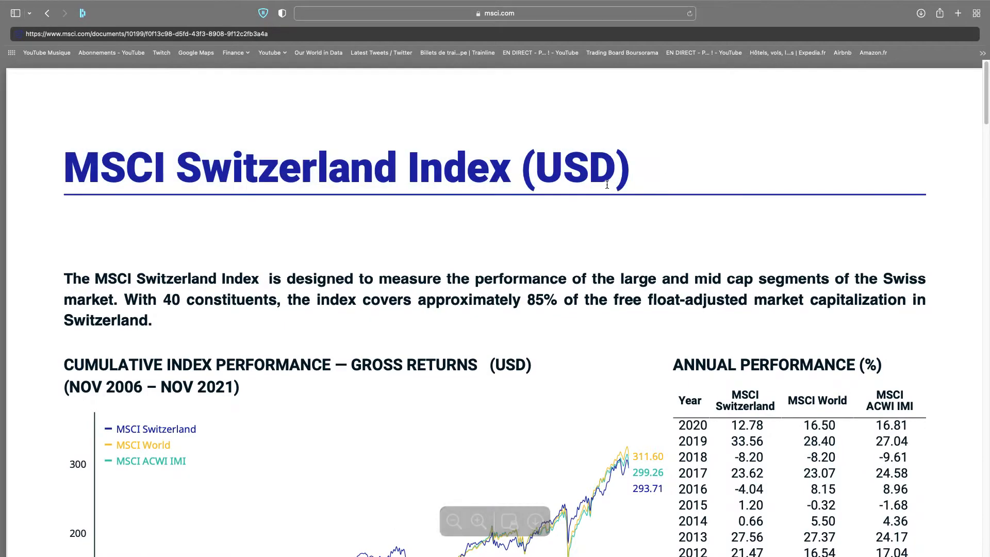
pyautogui.scroll(-3)
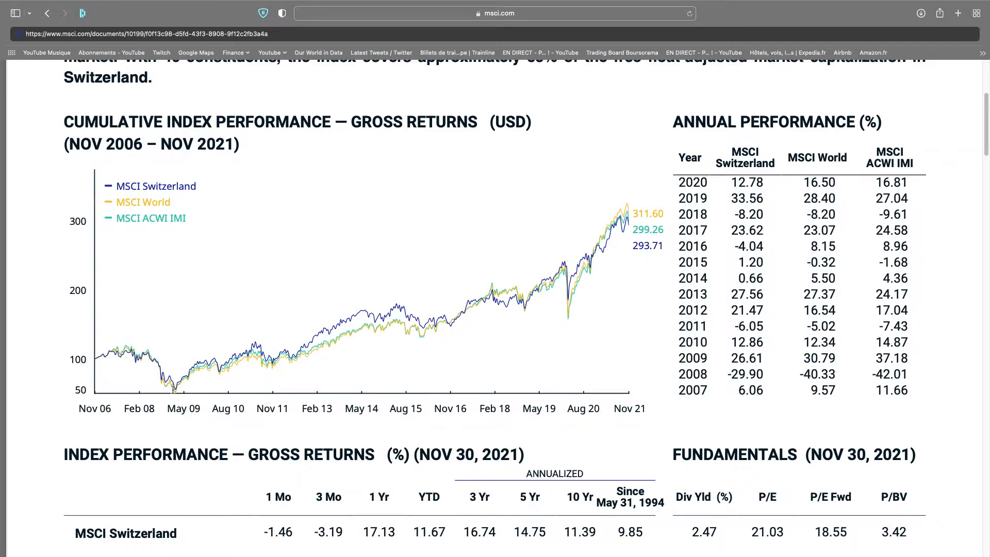
pyautogui.moveTo(370, 241)
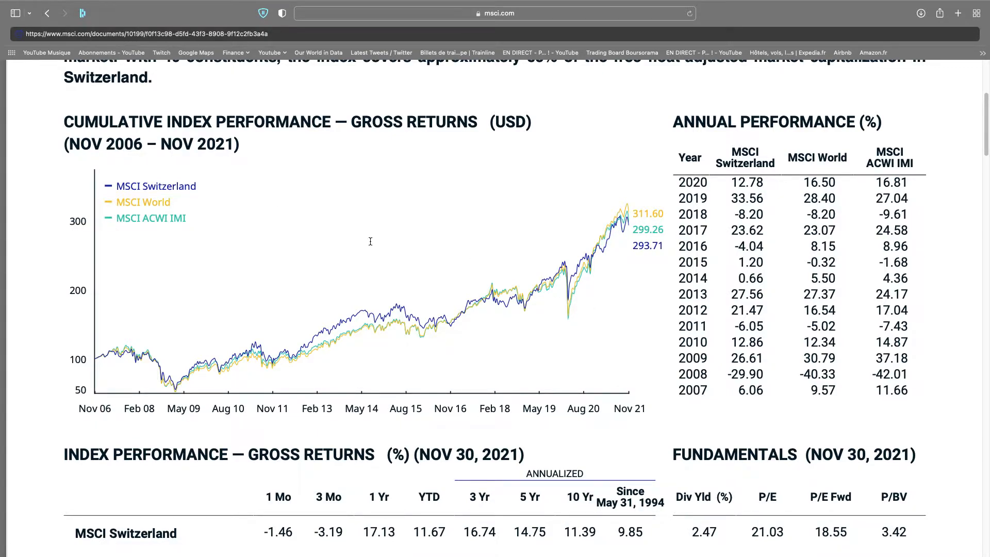
pyautogui.doubleClick(143, 201)
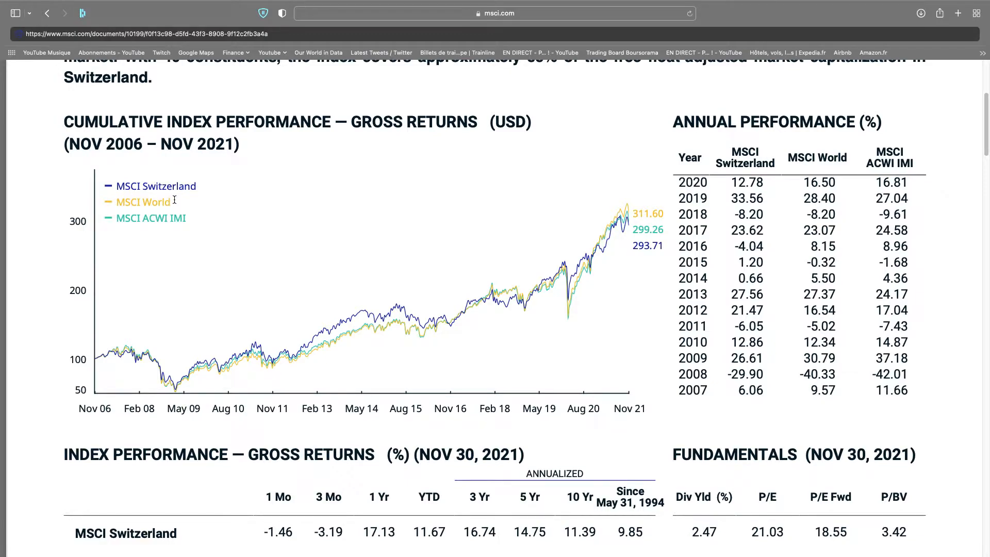
pyautogui.moveTo(254, 294)
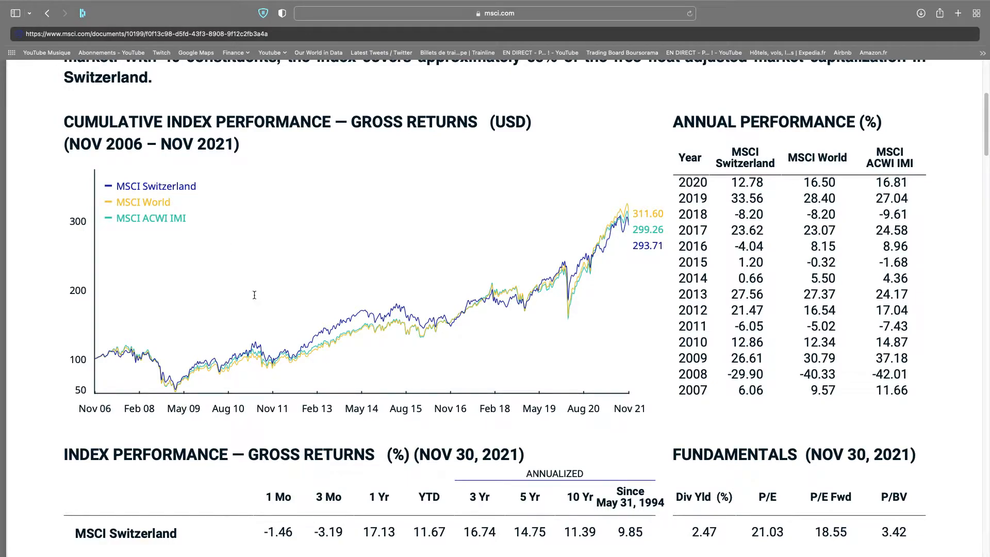
pyautogui.scroll(-3)
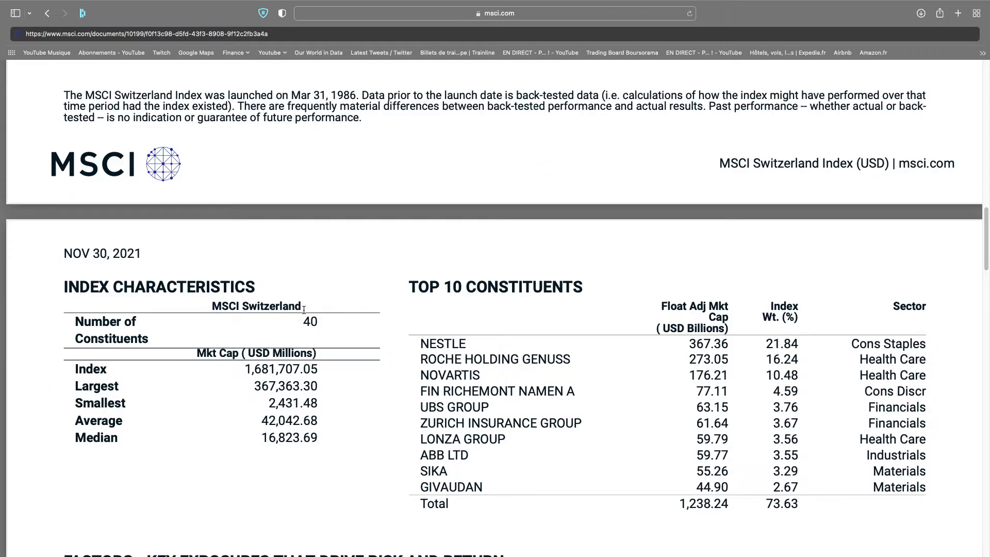
pyautogui.scroll(-3)
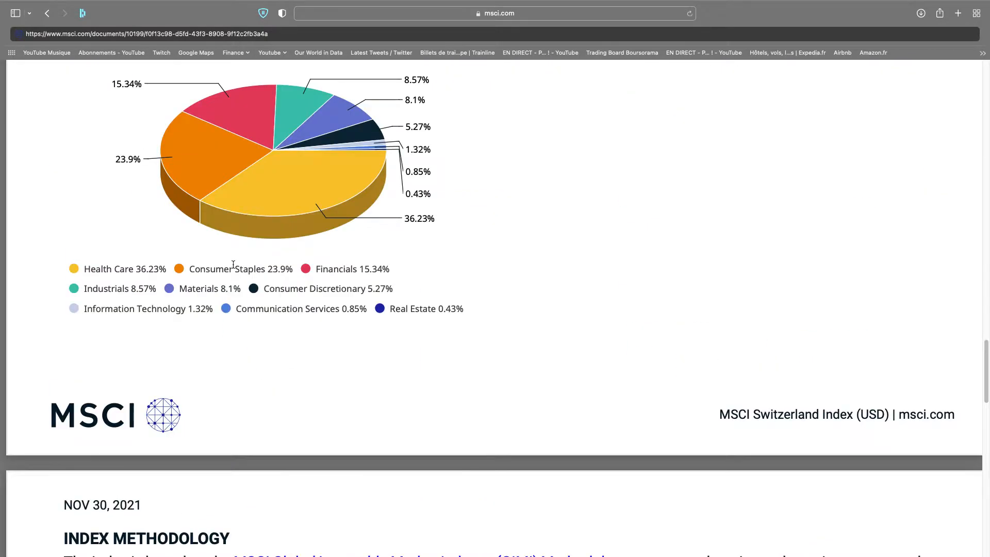
pyautogui.scroll(3)
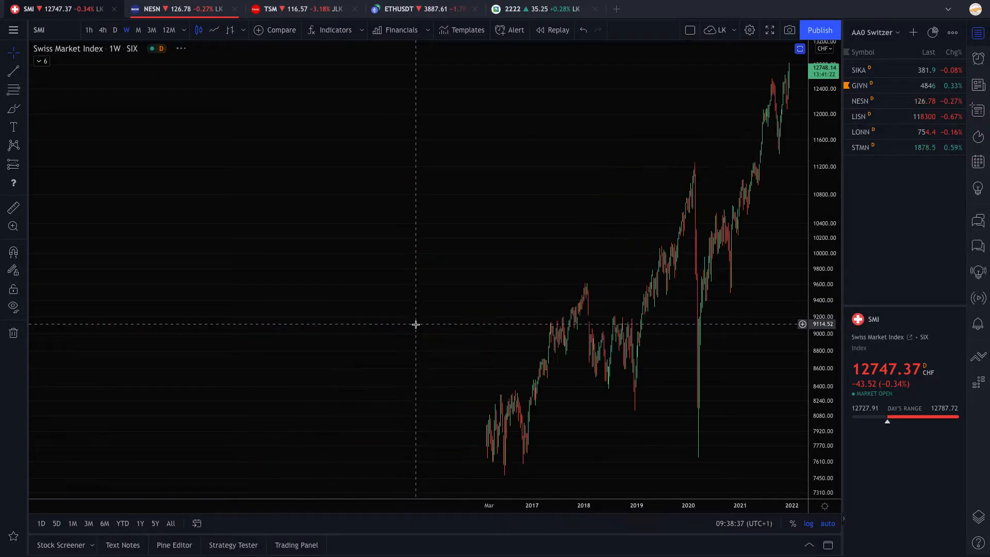
# - Review the weekly SMI chart's recent years, then load the EWL symbol
pyautogui.scroll(-3)
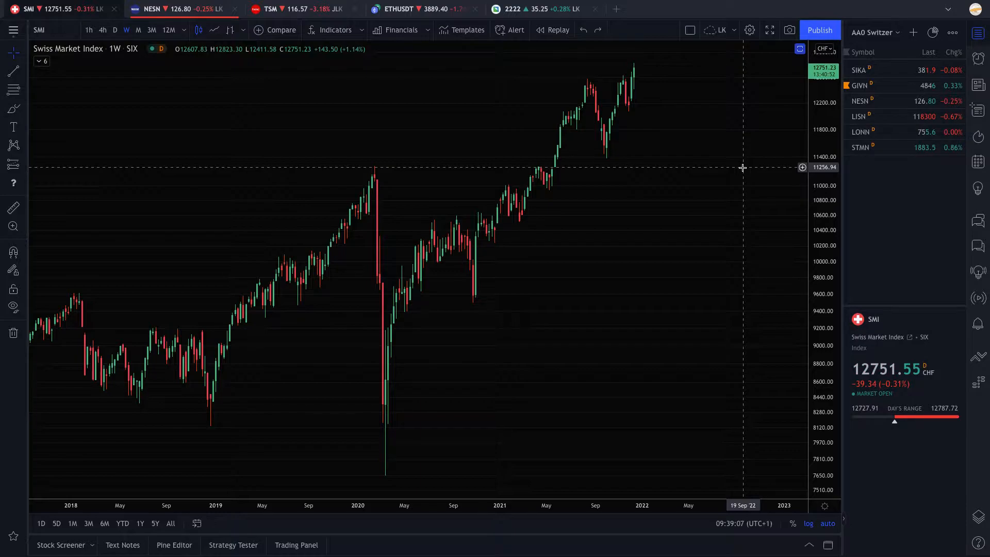
pyautogui.write('EWL')
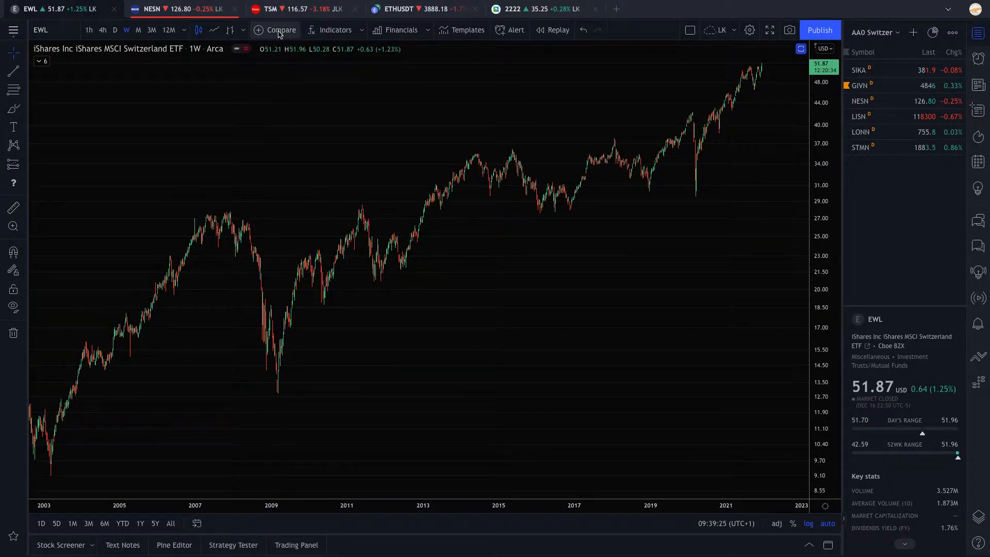
# - Add a comparison symbol overlaid as a percentage line on the EWL weekly chart
pyautogui.click(277, 29)
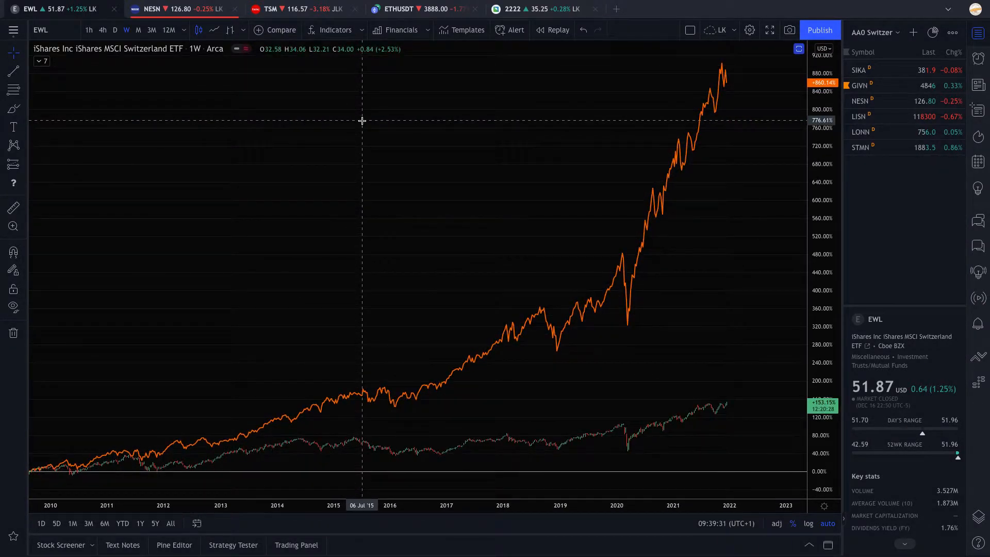
pyautogui.moveTo(715, 408)
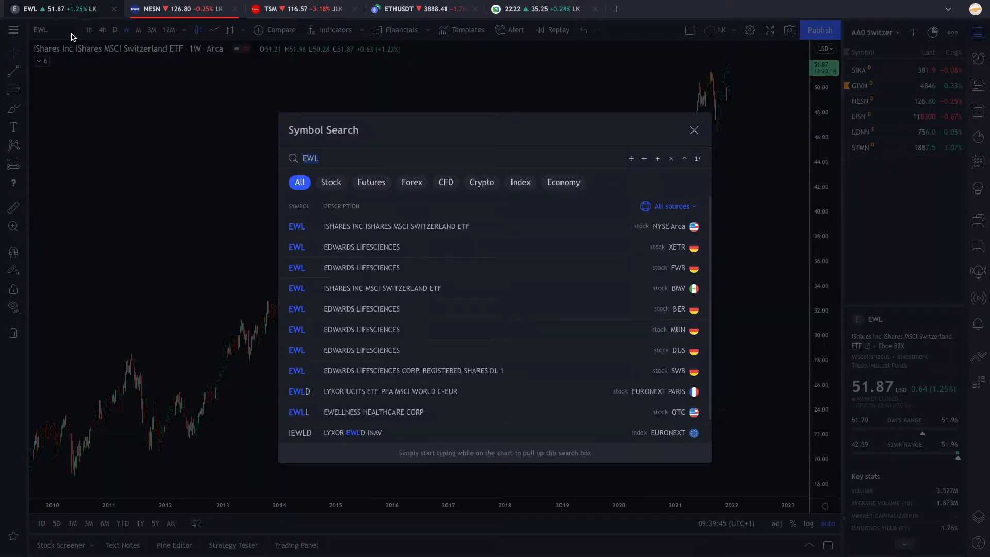
# - Chart the AMEX:EWL/QQQ ratio and view it on daily and weekly candles
pyautogui.write('AMEX:EWL/QQQ')
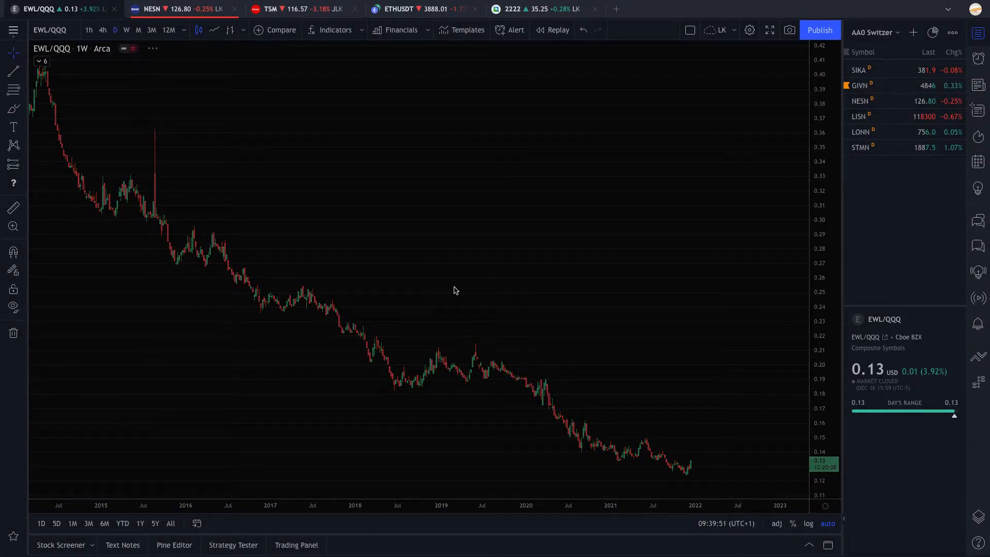
pyautogui.click(114, 30)
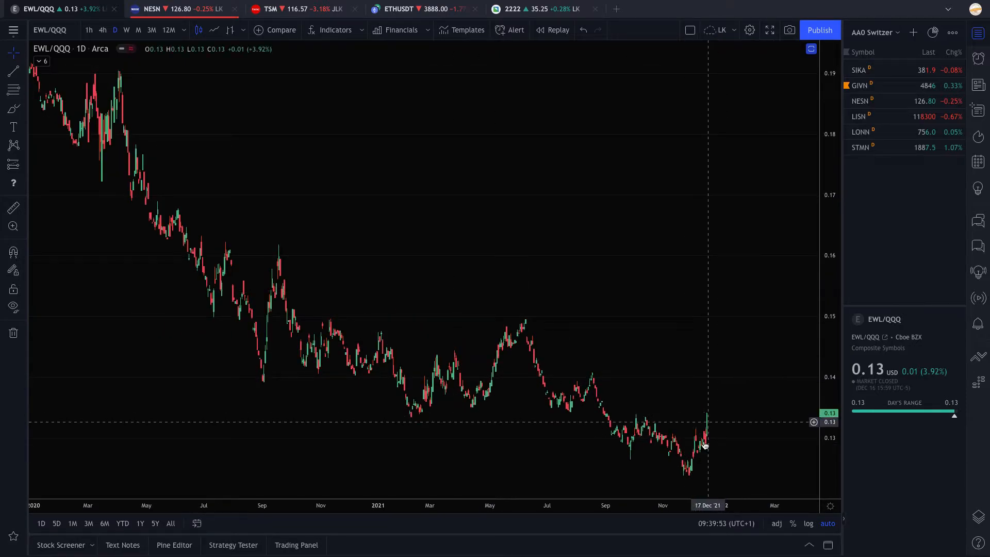
pyautogui.moveTo(698, 435)
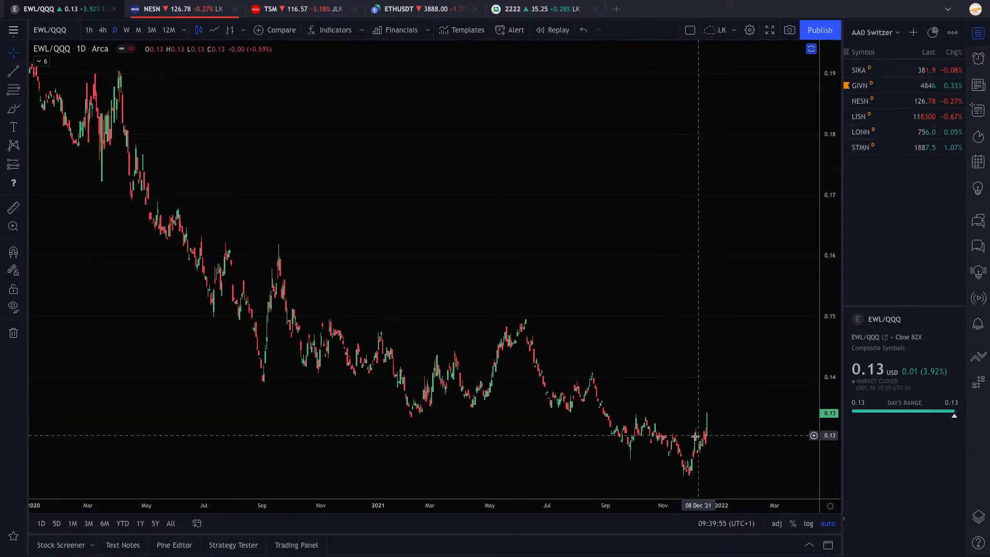
pyautogui.click(126, 30)
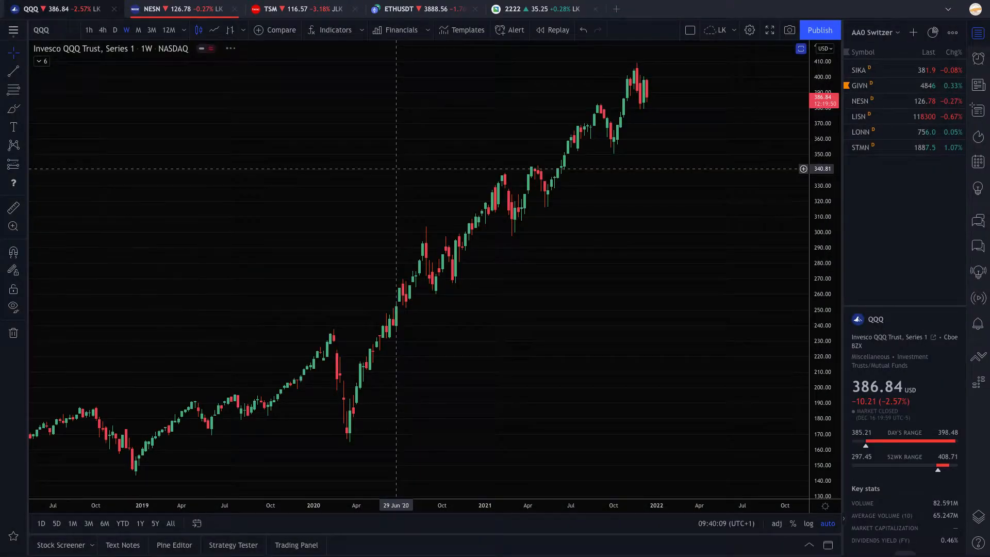
# - View the QQQ chart on the 1W interval
pyautogui.click(114, 30)
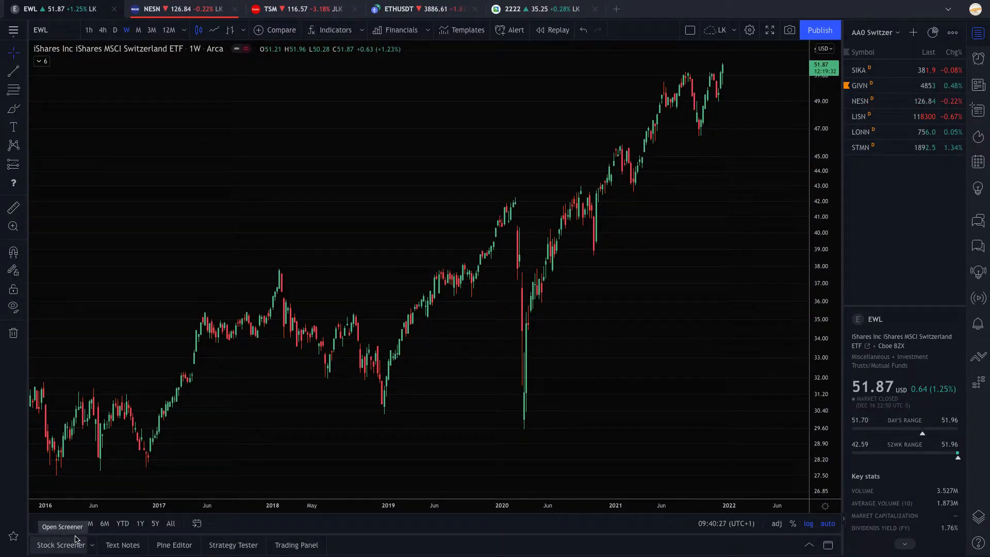
pyautogui.moveTo(166, 441)
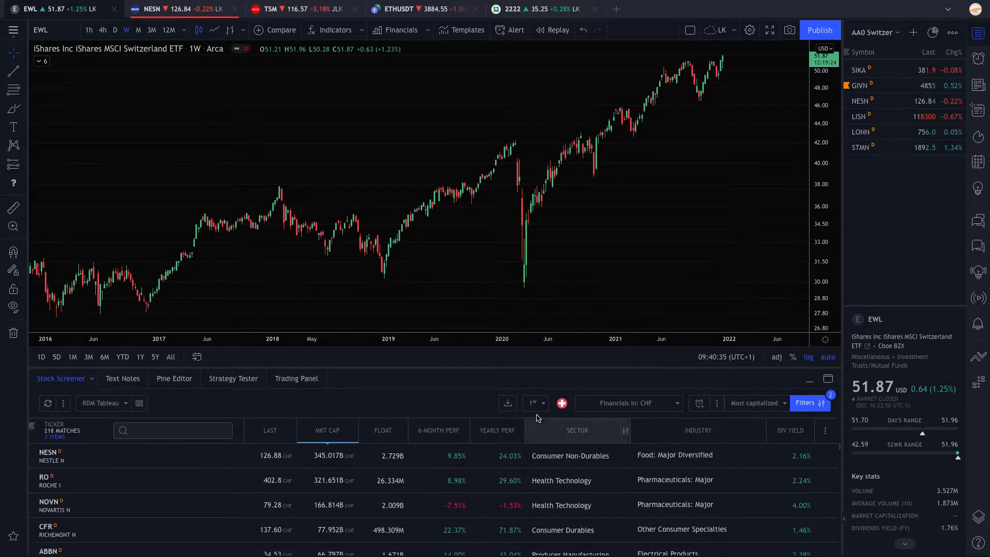
# - Set the stock screener's market to Switzerland, listing 218 Swiss stocks by market cap
pyautogui.click(561, 403)
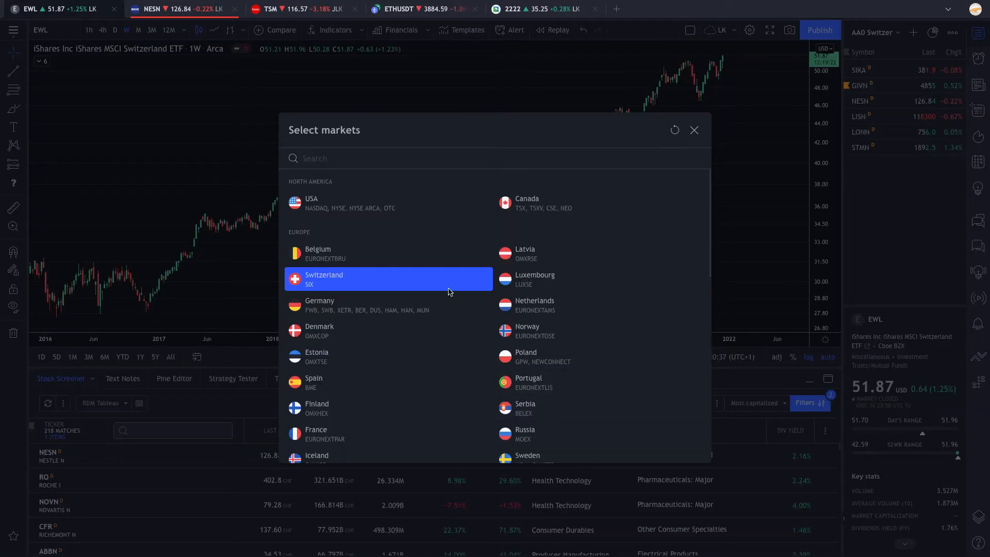
pyautogui.moveTo(392, 220)
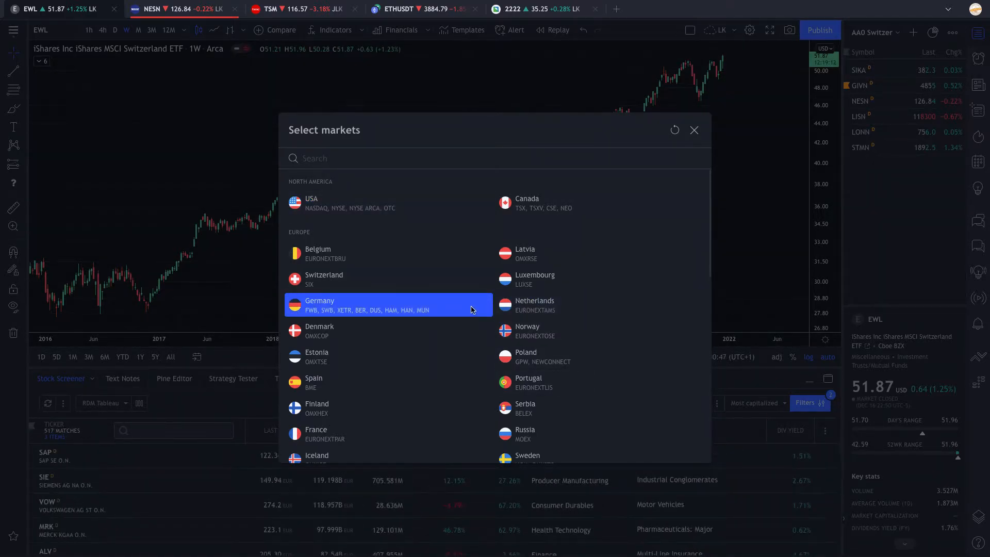
pyautogui.scroll(-3)
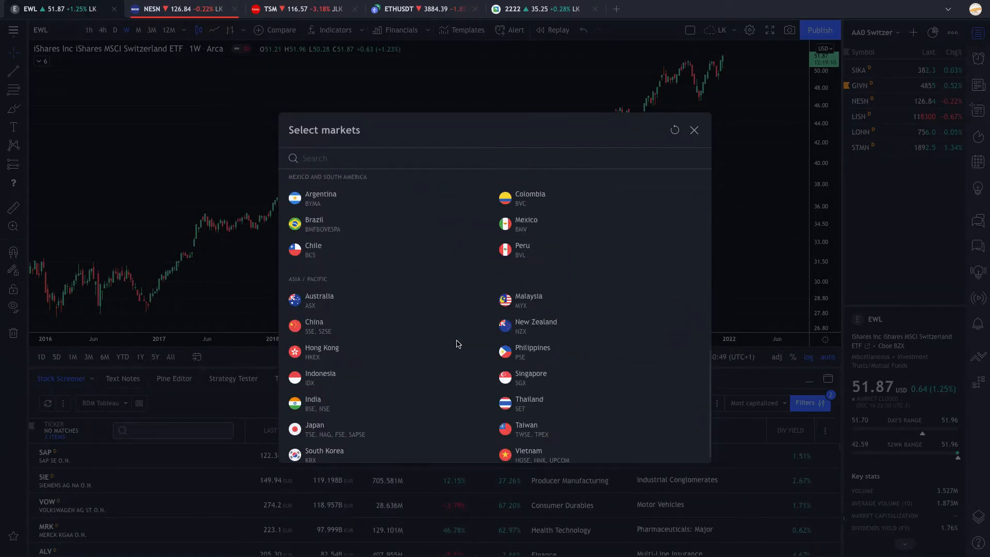
pyautogui.scroll(-3)
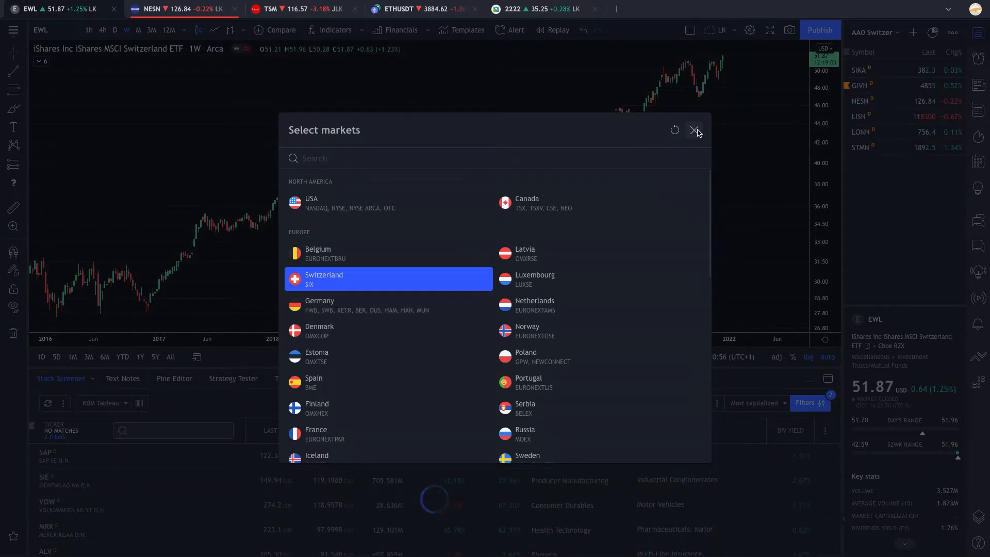
pyautogui.click(697, 131)
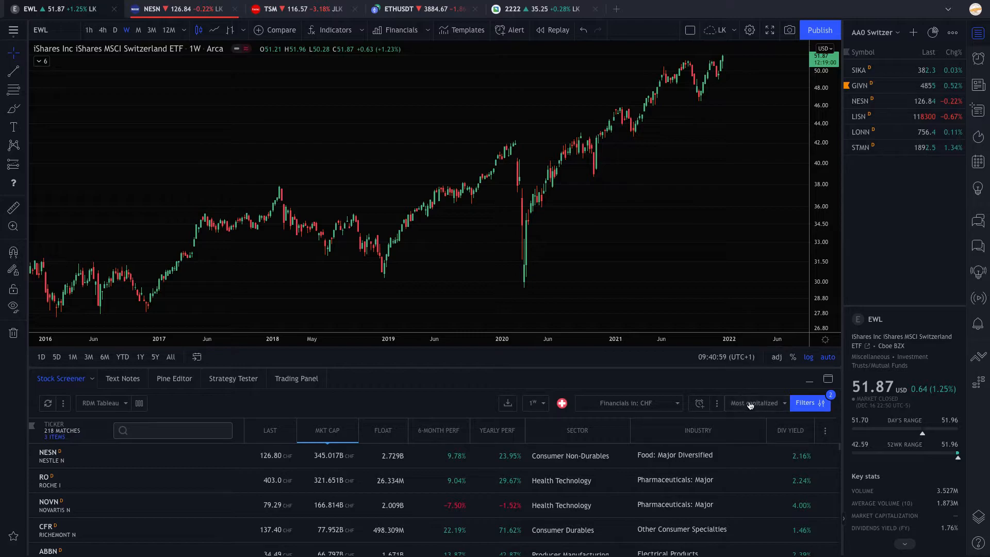
pyautogui.click(755, 403)
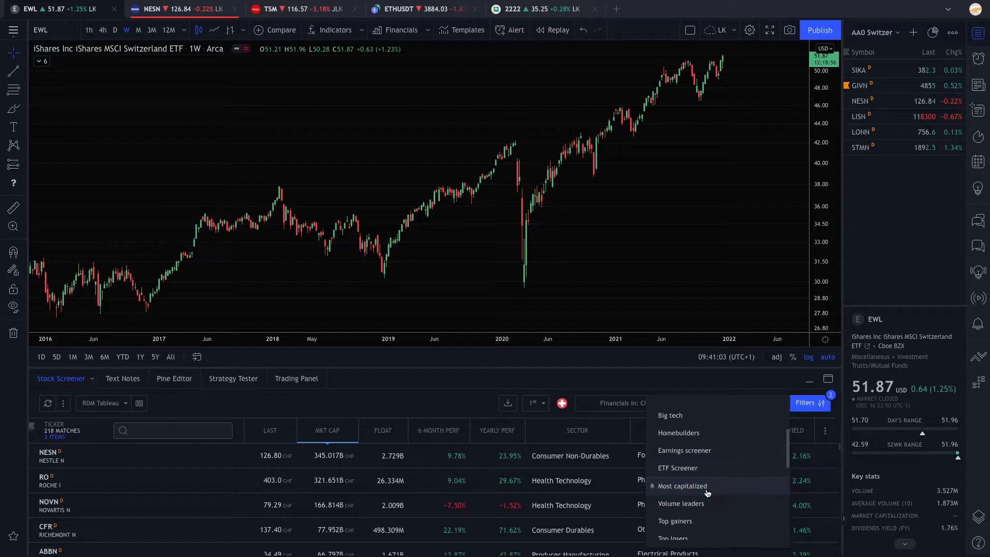
# - Filter the screener to primary exchange symbols only with Common Stock as the symbol type
pyautogui.click(810, 404)
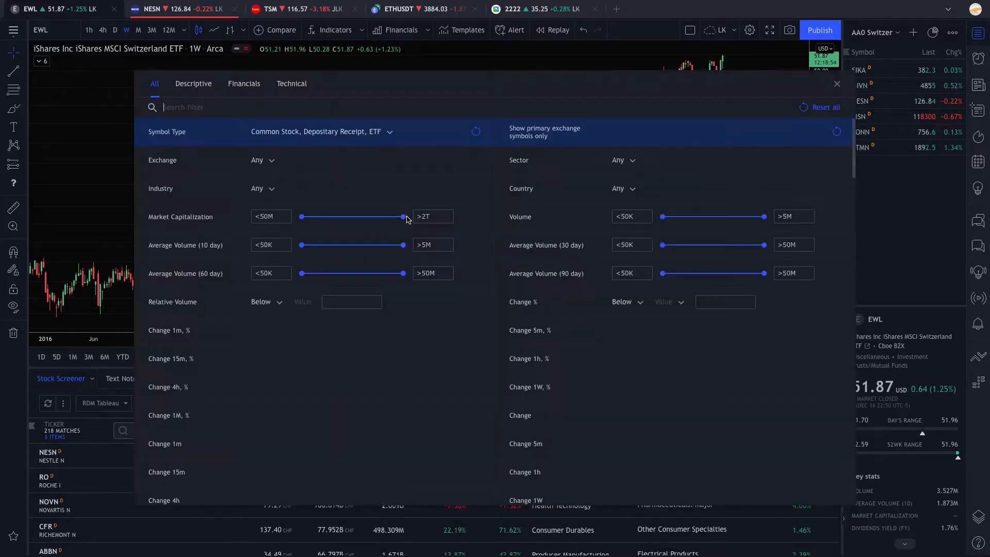
pyautogui.click(617, 131)
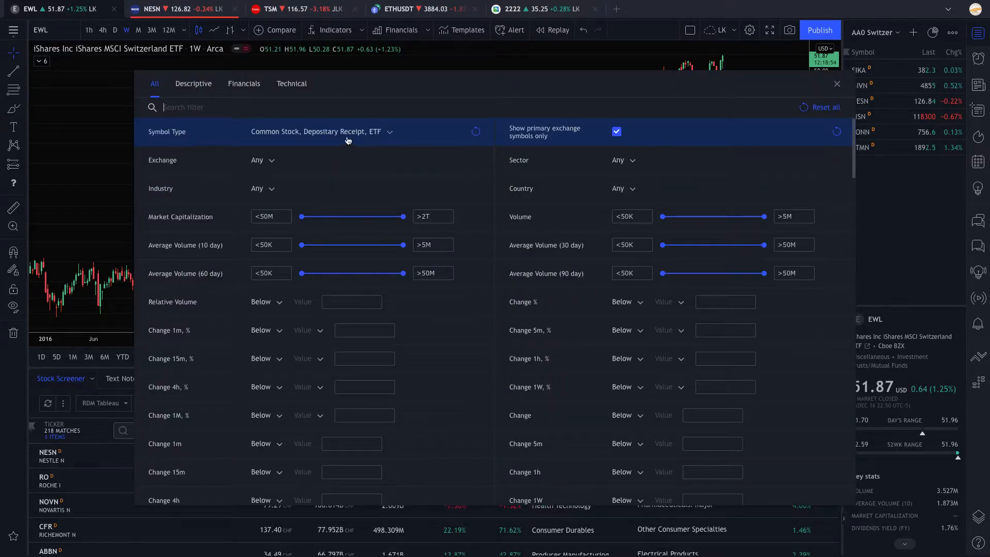
pyautogui.click(319, 131)
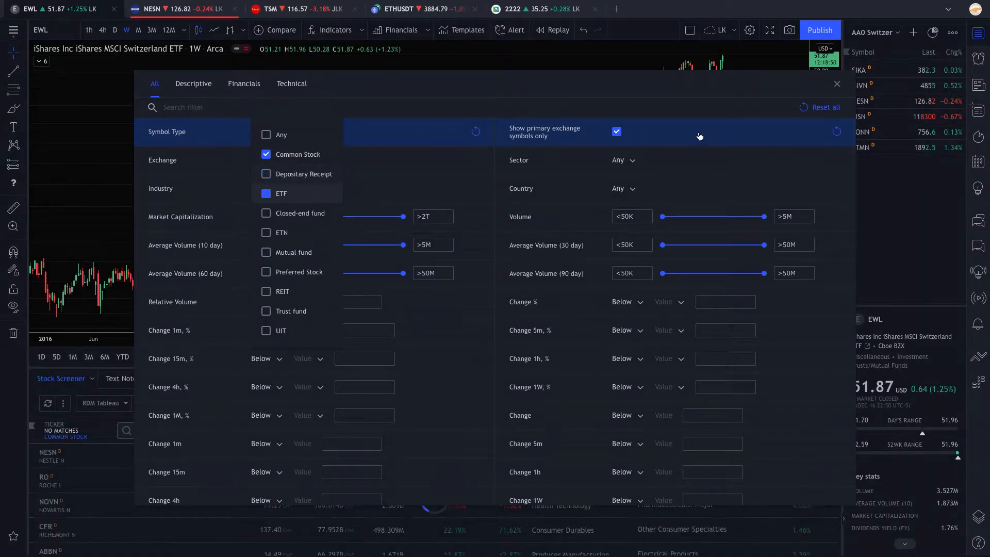
pyautogui.click(837, 83)
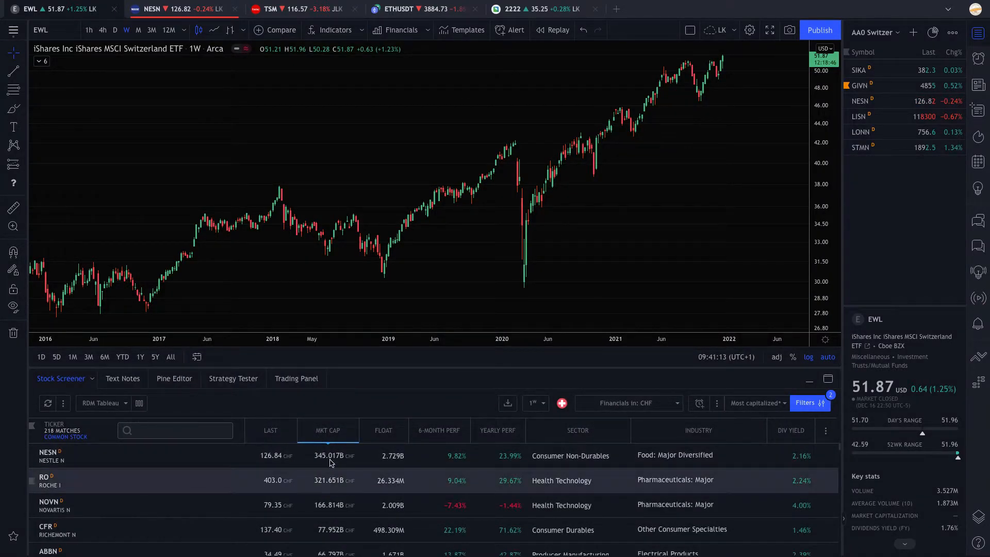
pyautogui.moveTo(551, 431)
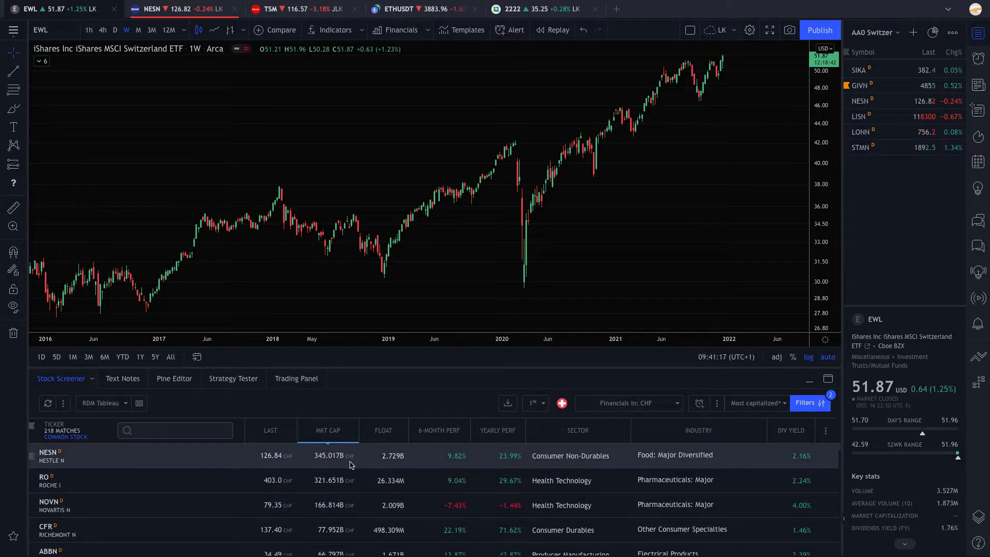
# - Show screener financials in USD, with Nestlé's market cap at about 375 billion
pyautogui.click(625, 403)
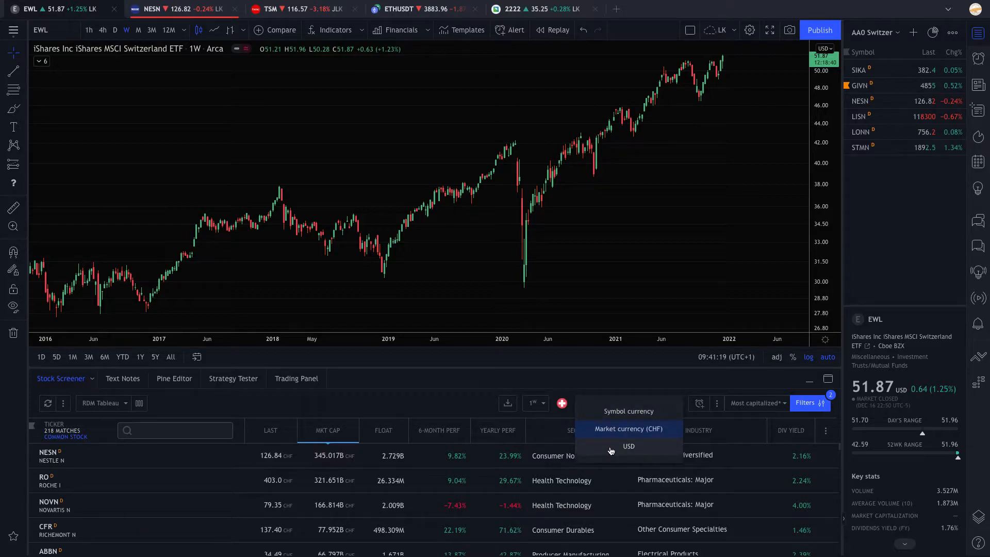
pyautogui.click(628, 428)
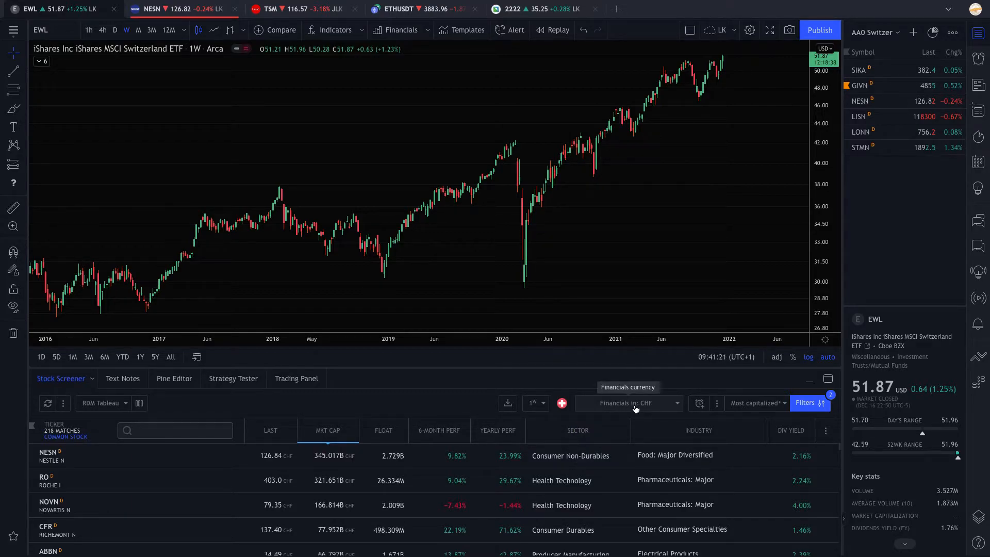
pyautogui.click(628, 403)
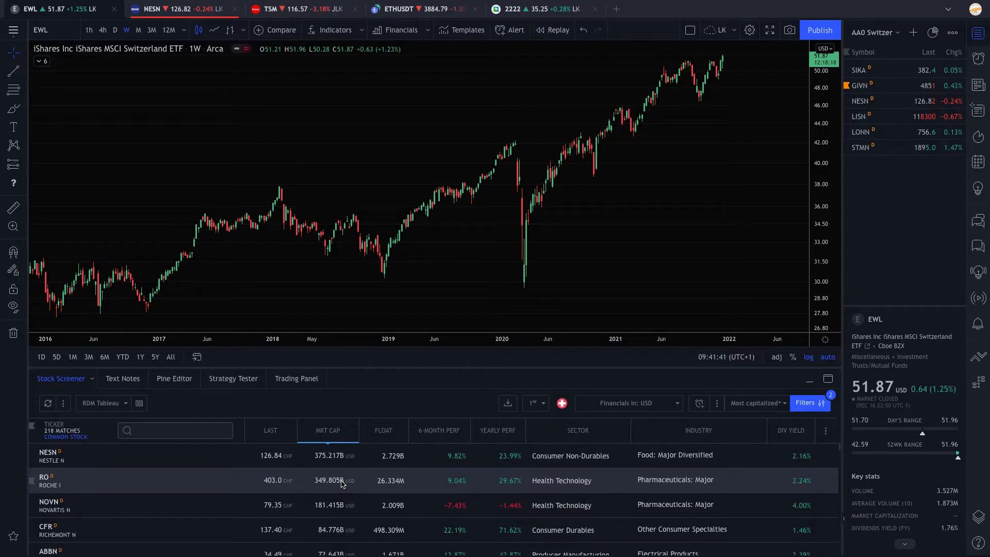
pyautogui.moveTo(411, 491)
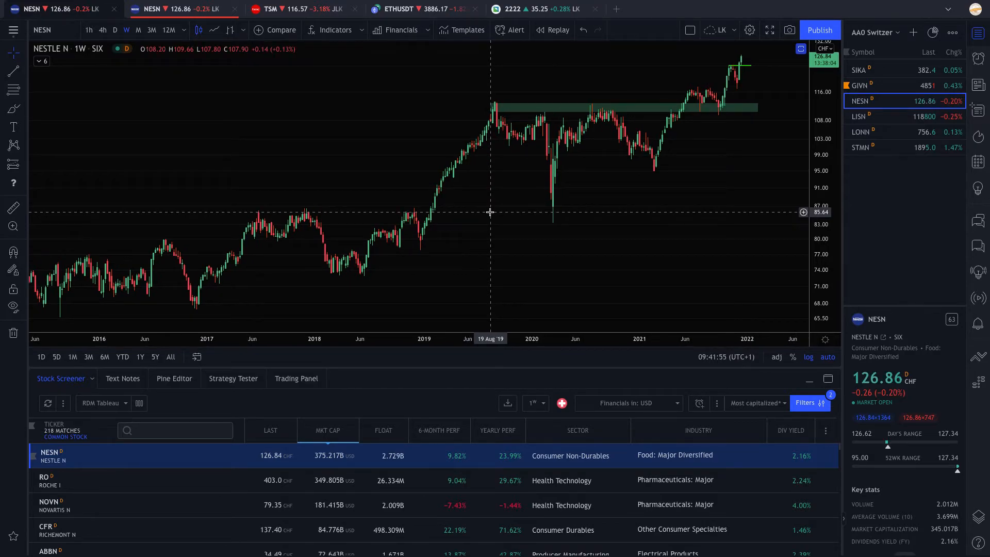
# - Open the Roche, Novartis and ABB weekly charts in turn from the screener results
pyautogui.click(49, 480)
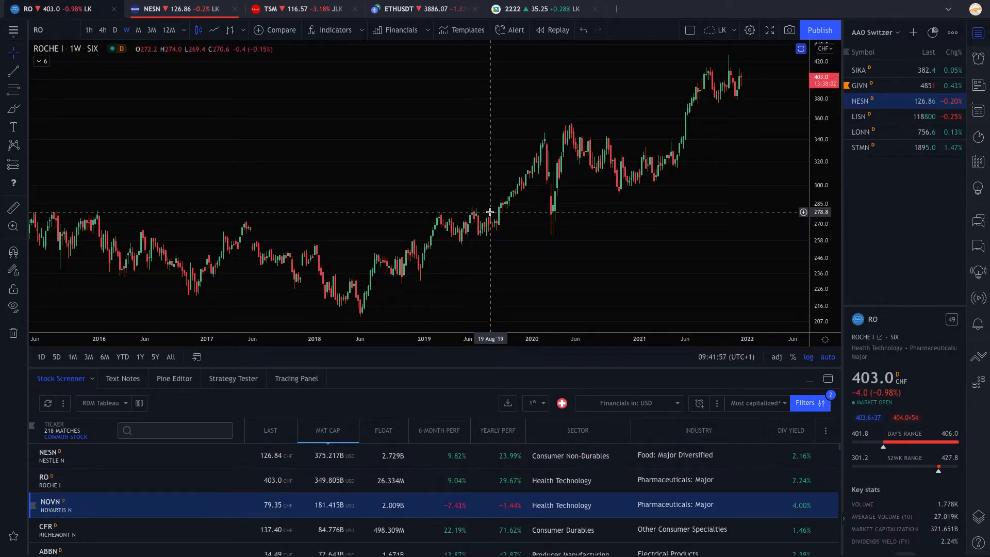
pyautogui.click(51, 504)
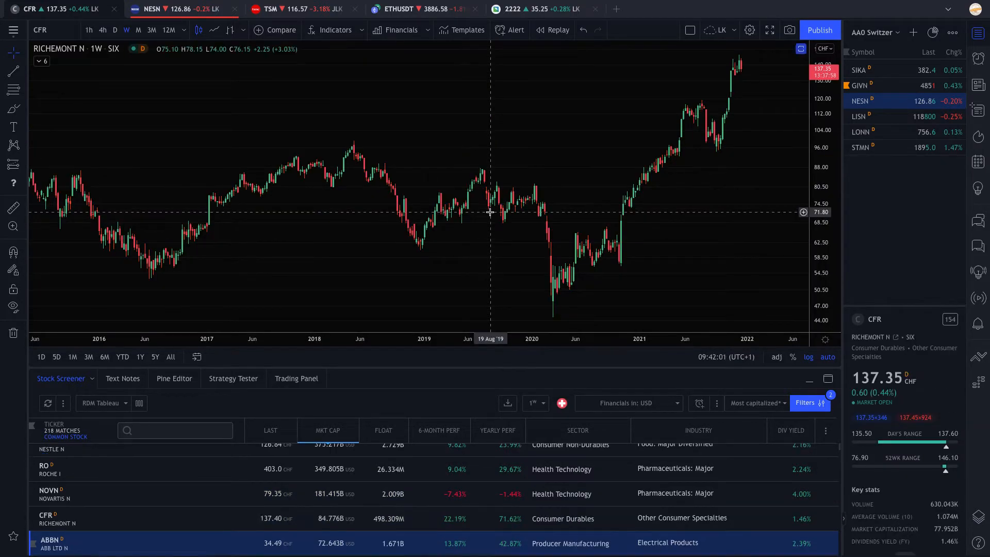
pyautogui.click(54, 544)
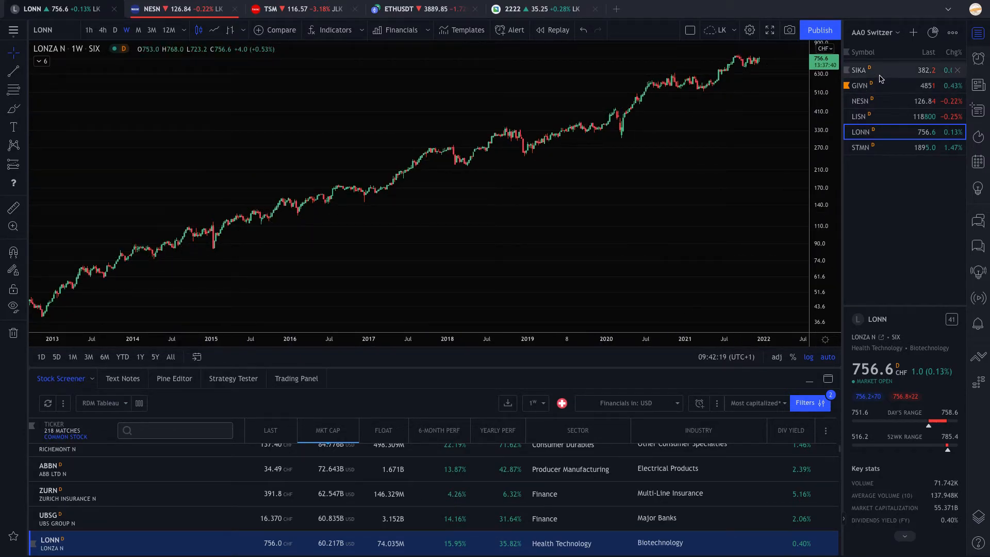
# - Review Sika and Givaudan on weekly candles, then bring up Nestle N from the AA0 Switzerland watchlist
pyautogui.click(860, 69)
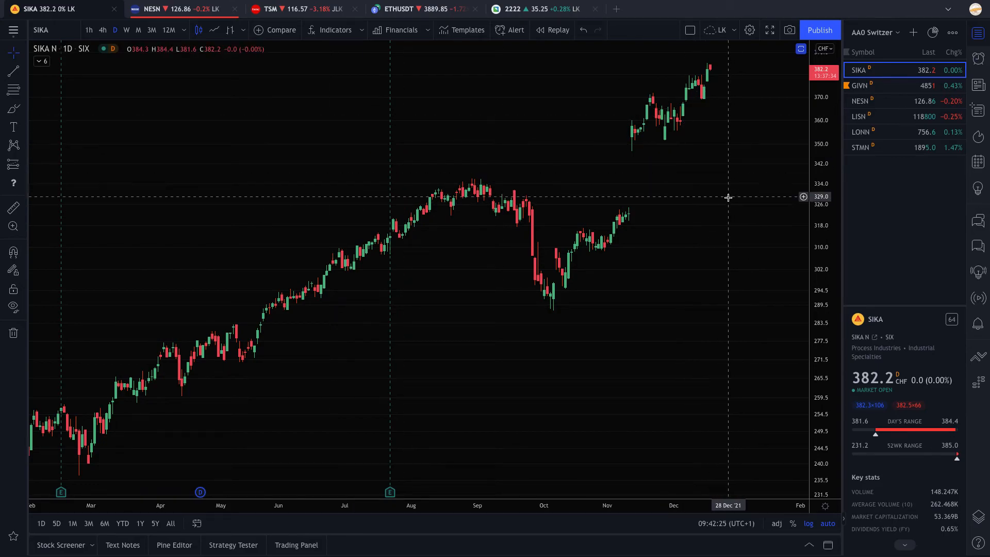
pyautogui.click(860, 86)
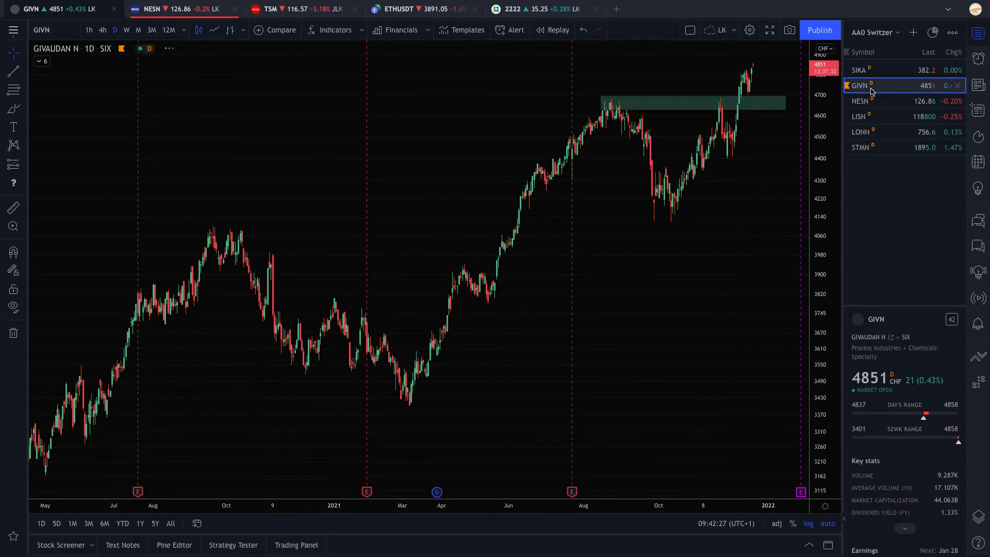
pyautogui.click(125, 30)
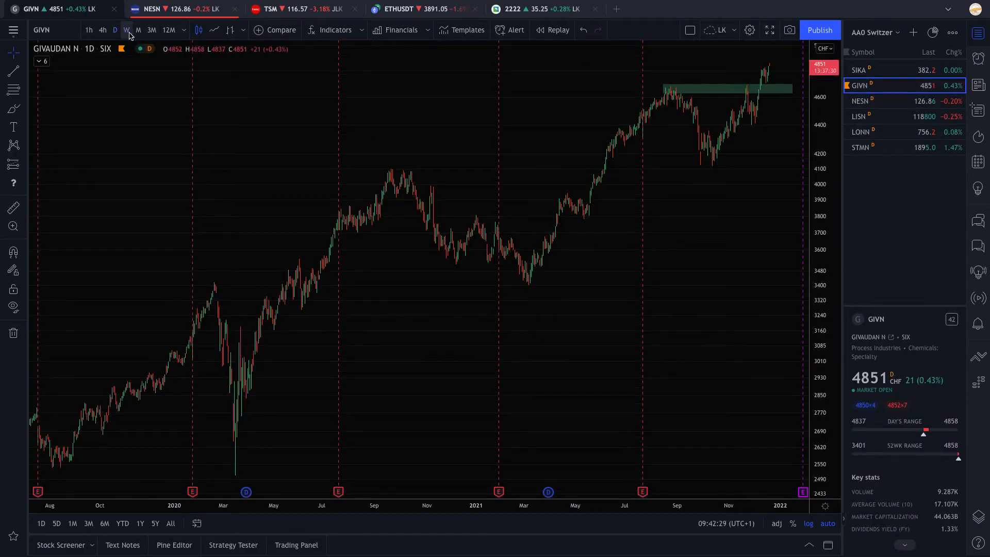
pyautogui.click(125, 30)
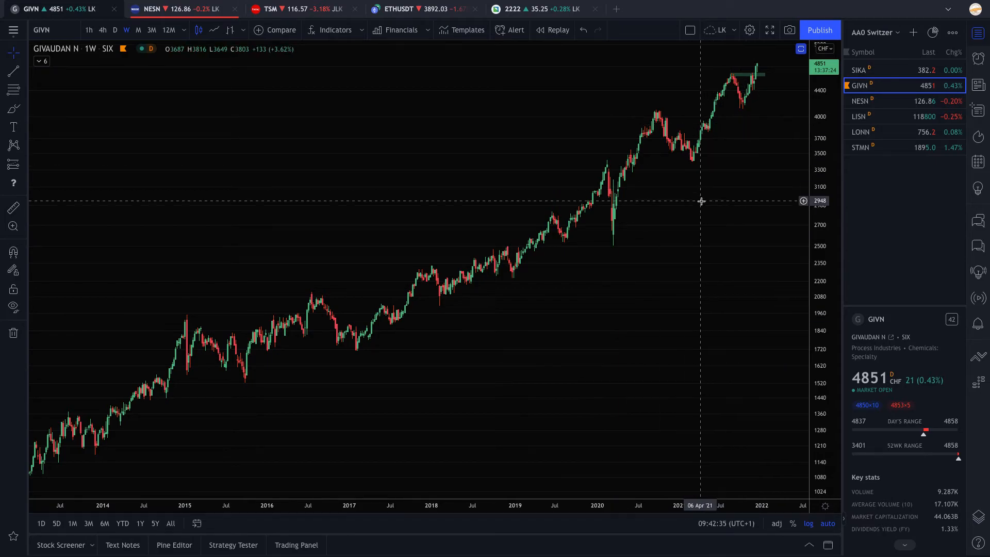
pyautogui.moveTo(693, 185)
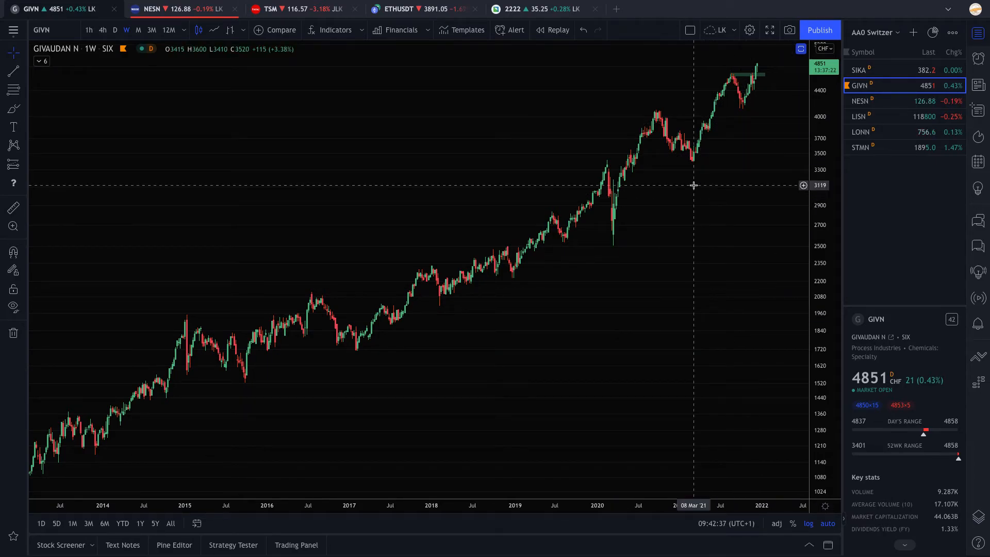
pyautogui.click(860, 100)
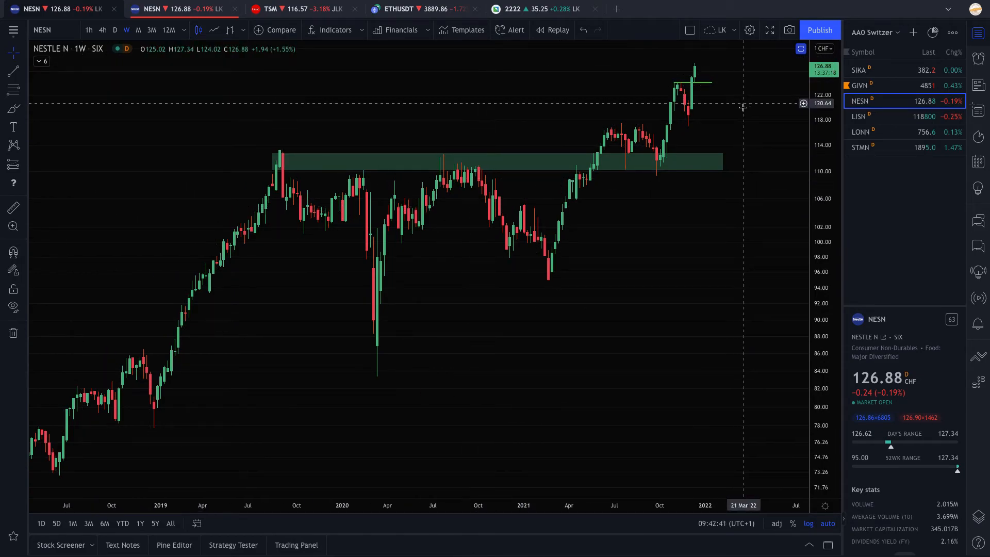
pyautogui.moveTo(698, 78)
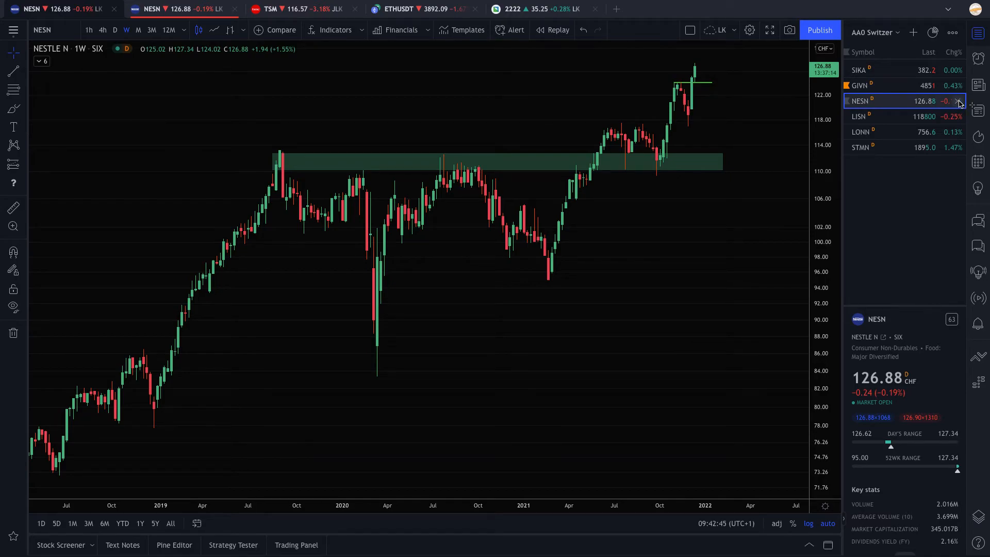
# - Drop Nestle from the watchlist, check Lindt on daily then weekly candles, then show Lonza N
pyautogui.click(860, 100)
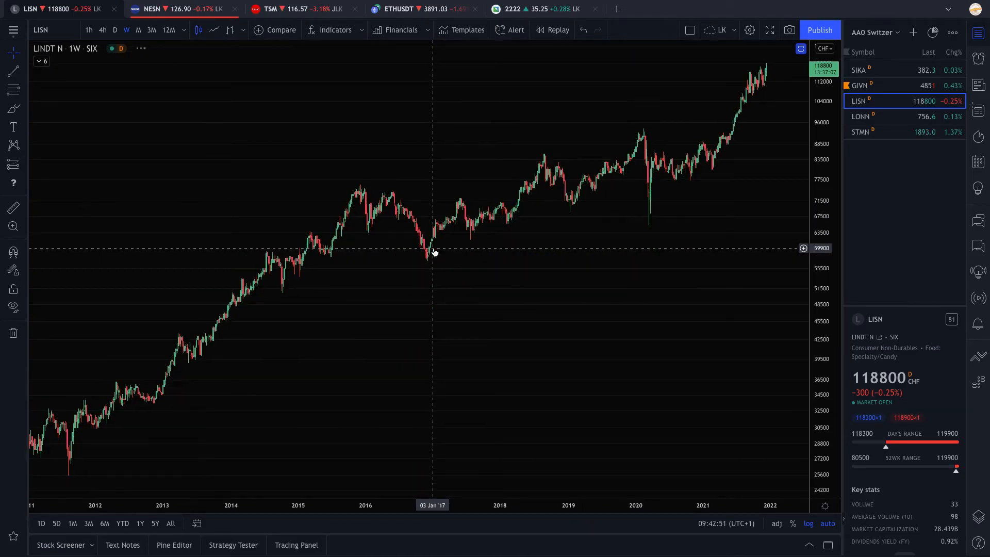
pyautogui.click(102, 30)
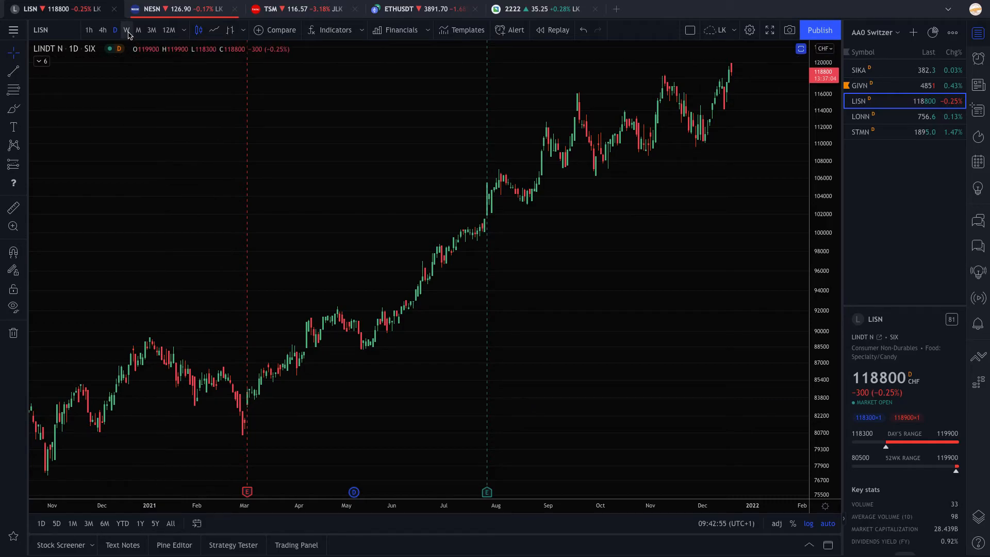
pyautogui.click(126, 30)
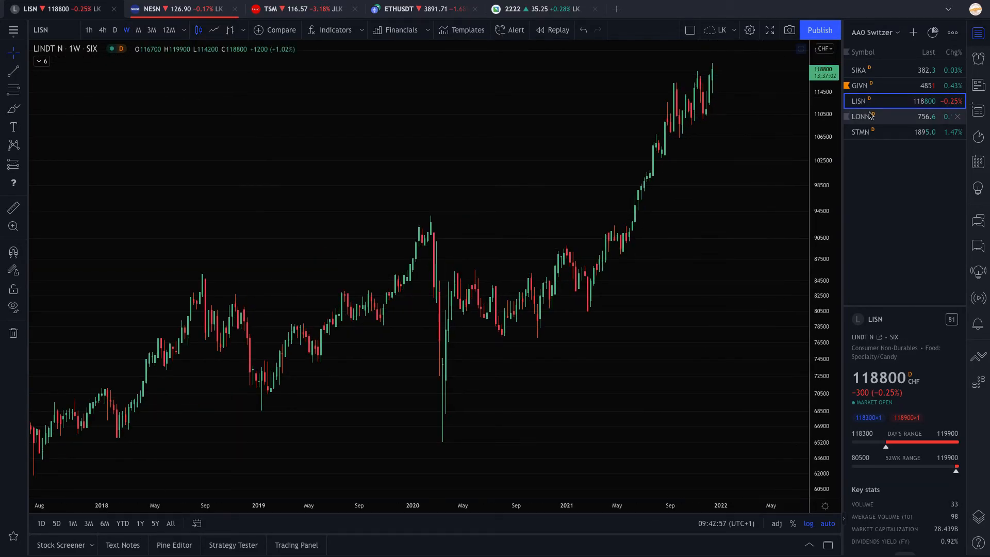
pyautogui.click(884, 116)
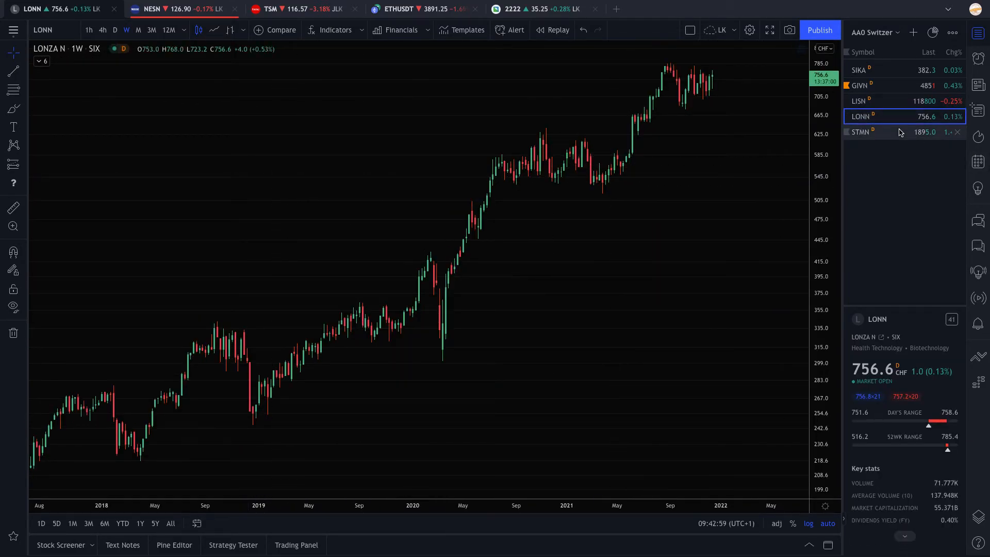
# - Review Straumann on weekly candles, remove it, and load the Swiss Market Index chart
pyautogui.click(861, 132)
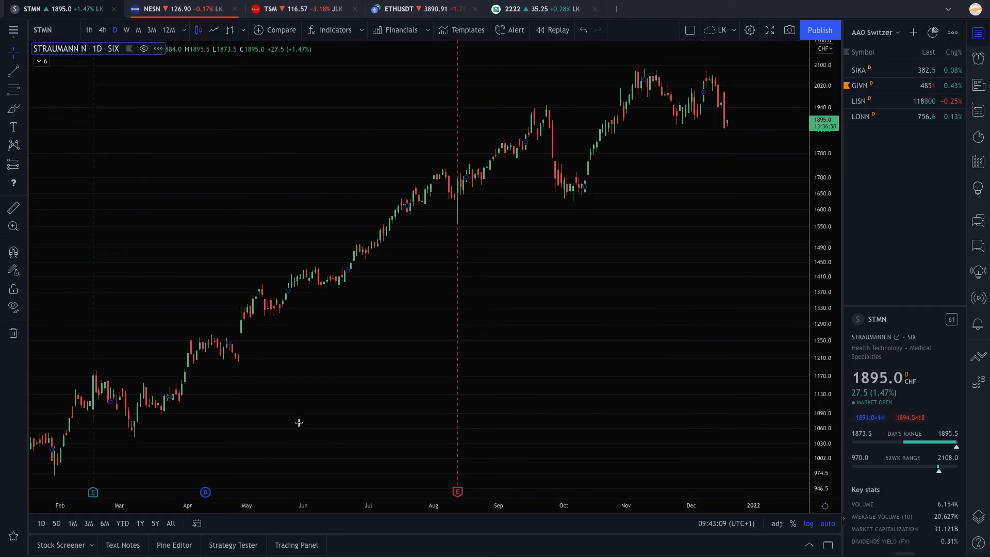
pyautogui.click(61, 379)
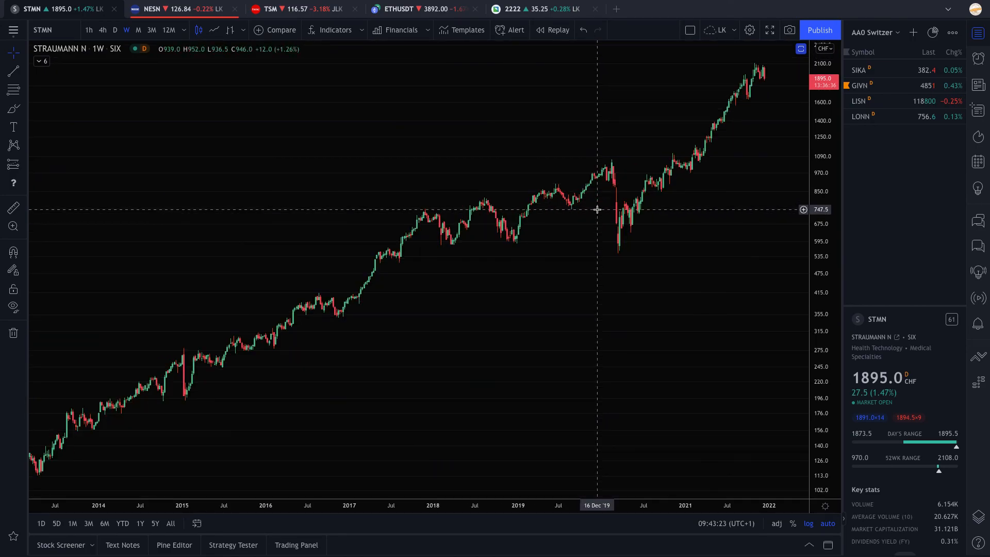
pyautogui.click(56, 8)
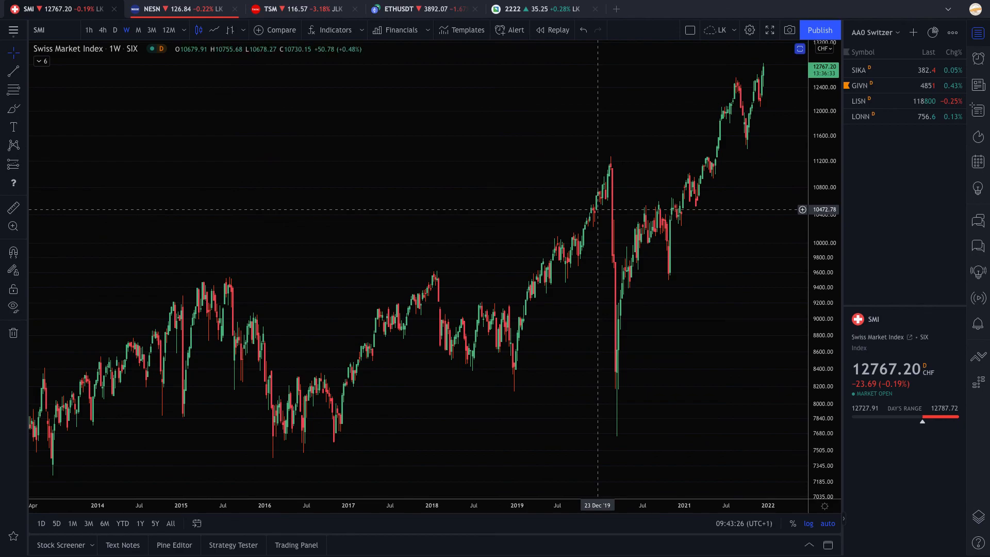